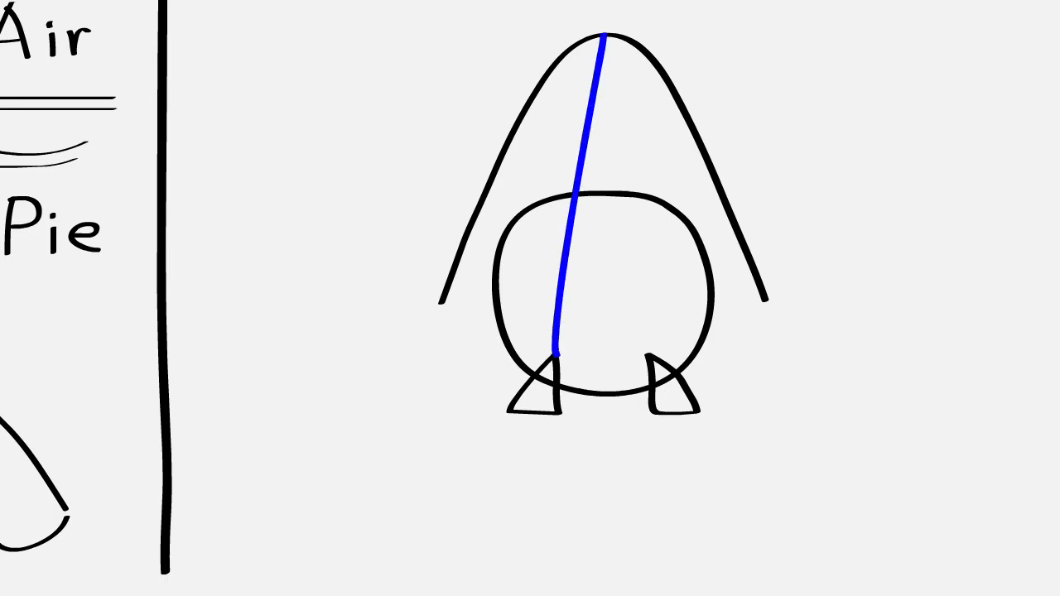
Finish the larynx sketch and bring up the neck cross-section anatomy image.
{"action": "left_click_drag", "start_coordinate": [607, 36], "coordinate": [650, 356]}
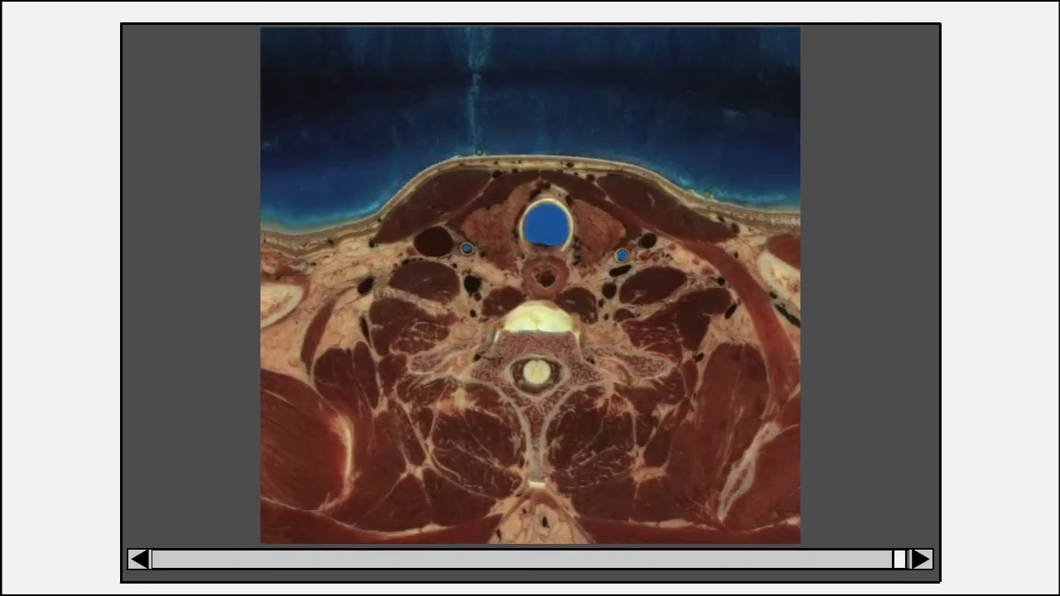
Leave the cross-section image for the My Drive file listing in Google Drive.
{"action": "left_click", "coordinate": [919, 560]}
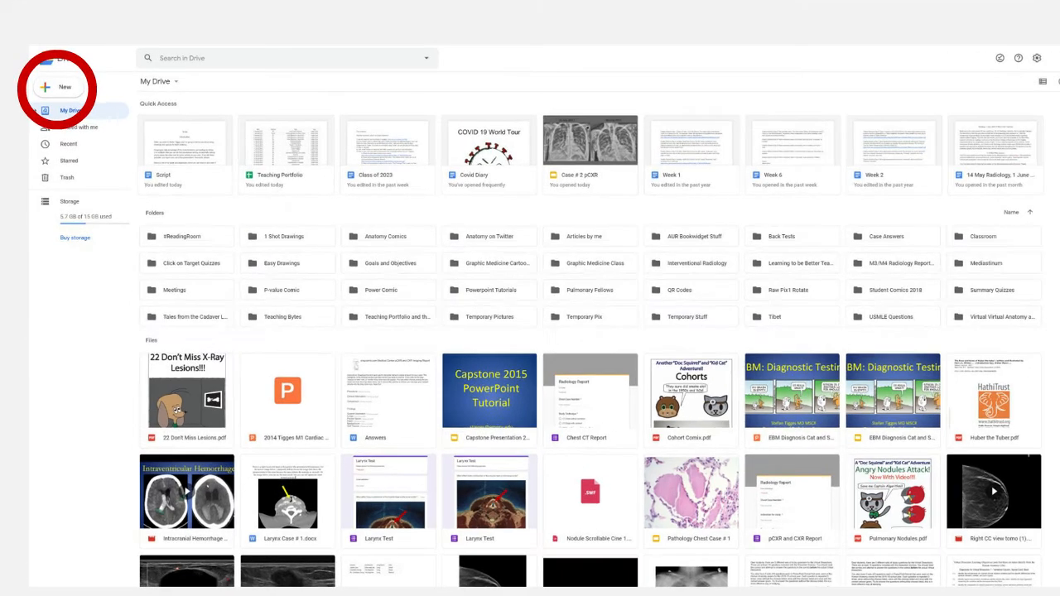
{"action": "left_click", "coordinate": [58, 86]}
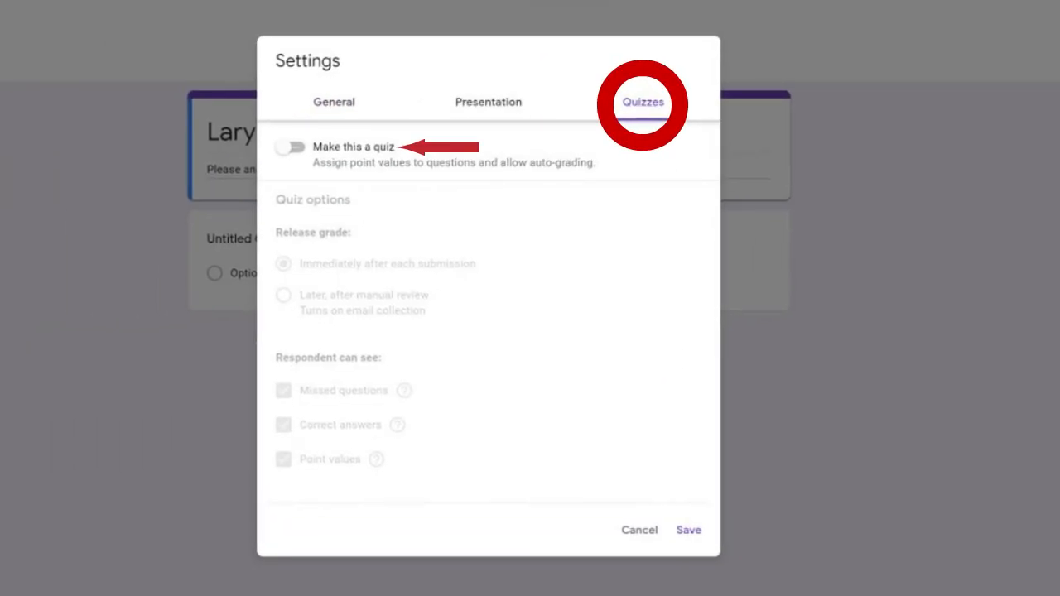
Turn on Make this a quiz in Settings and save the quiz settings.
{"action": "left_click", "coordinate": [290, 148]}
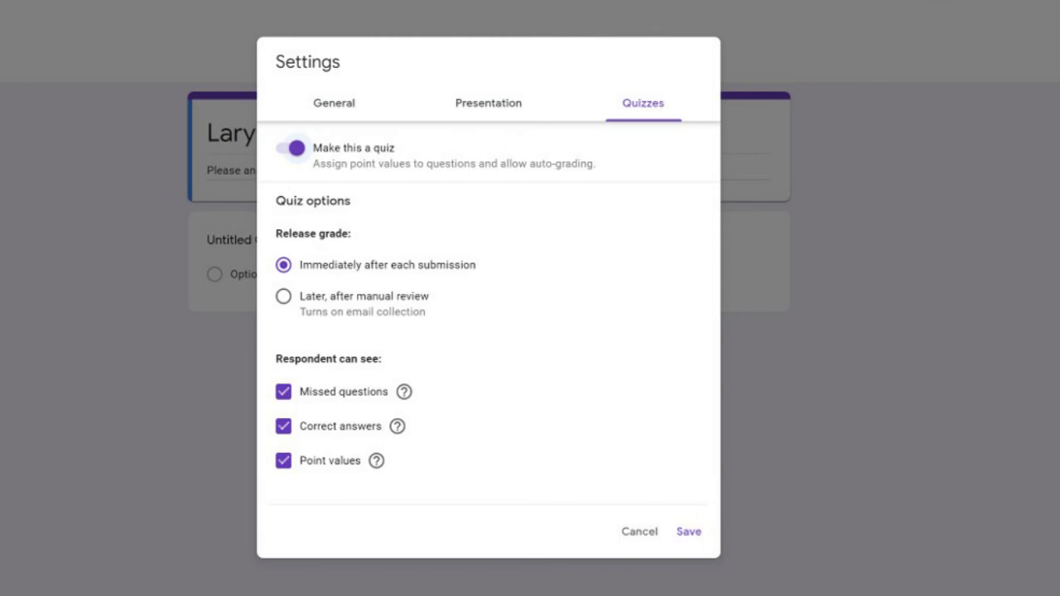
{"action": "left_click", "coordinate": [690, 530]}
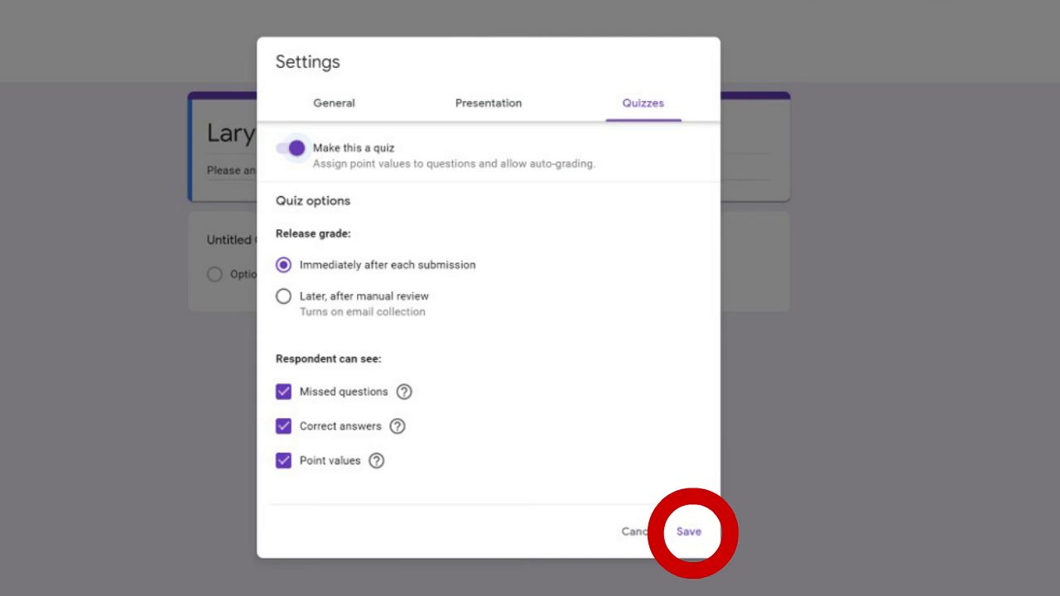
{"action": "left_click", "coordinate": [689, 532]}
{"action": "type", "text": "What affect does contraction of this muscle have on the vocal cords?"}
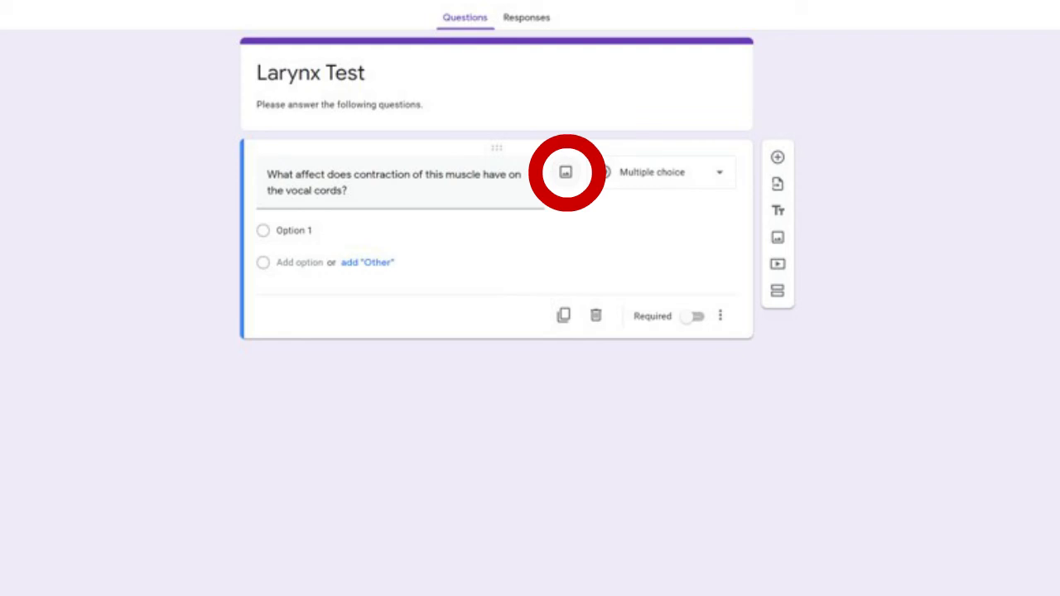
Insert the arrowed neck cross-section image into the vocal-cords question.
{"action": "left_click", "coordinate": [565, 172]}
{"action": "type", "text": "Loosens"}
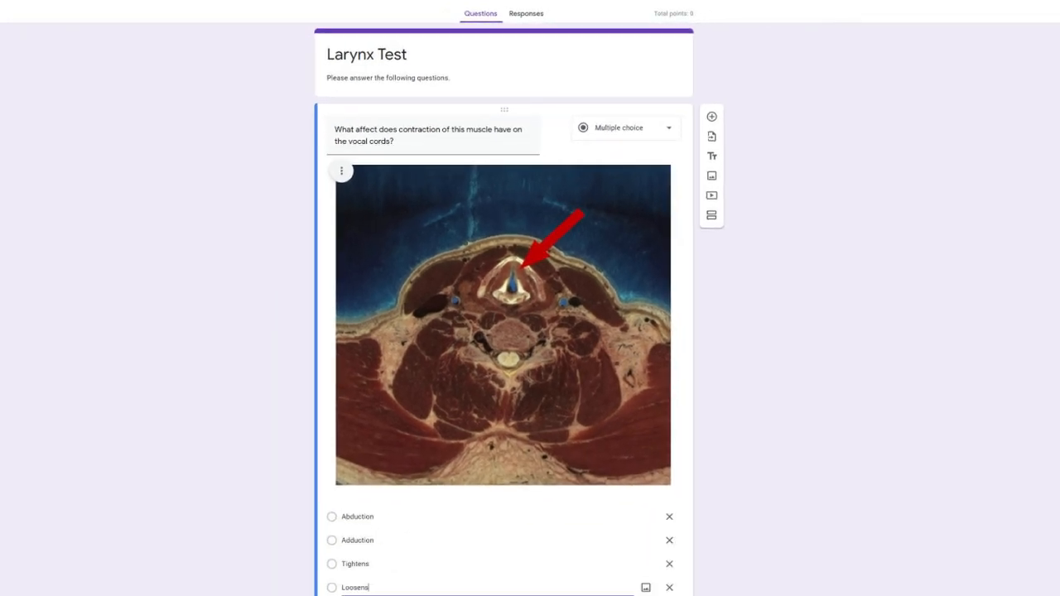
{"action": "scroll", "scroll_direction": "down", "scroll_amount": 3}
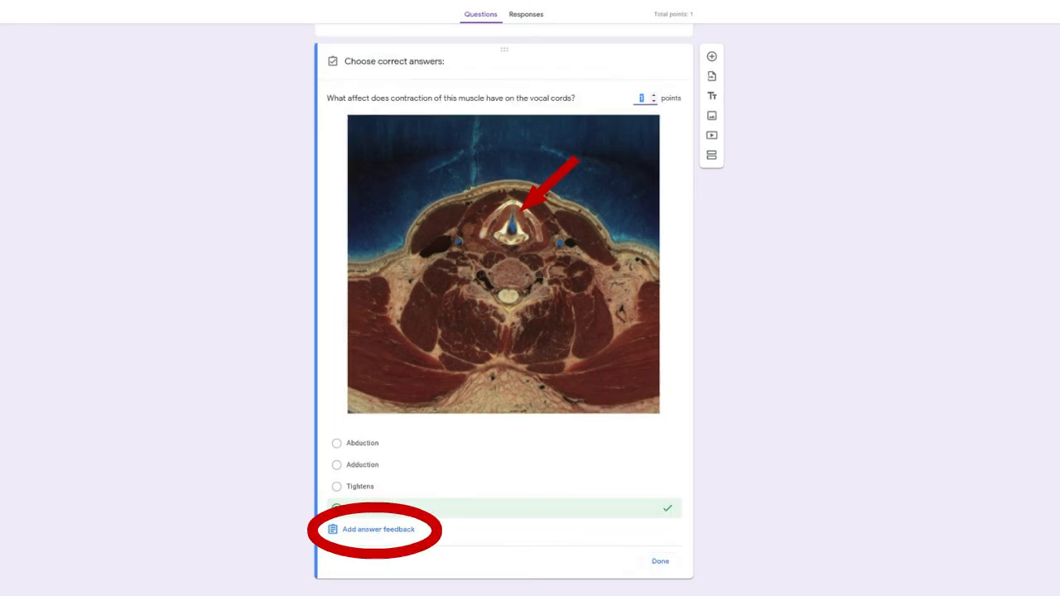
Add thyroarytenoid feedback with a Radiopaedia 'Laryngeal muscles' link for correct and incorrect answers.
{"action": "left_click", "coordinate": [378, 531]}
{"action": "type", "text": "The arrowed muscle is the thyroarytenoid muscle which loosens the vocal cords."}
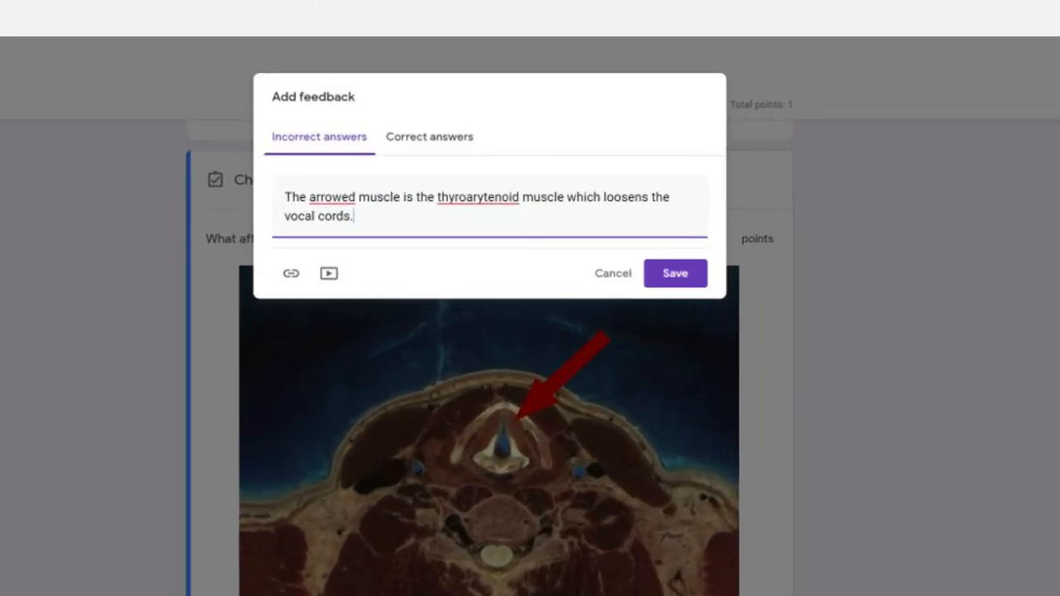
{"action": "left_click", "coordinate": [291, 274]}
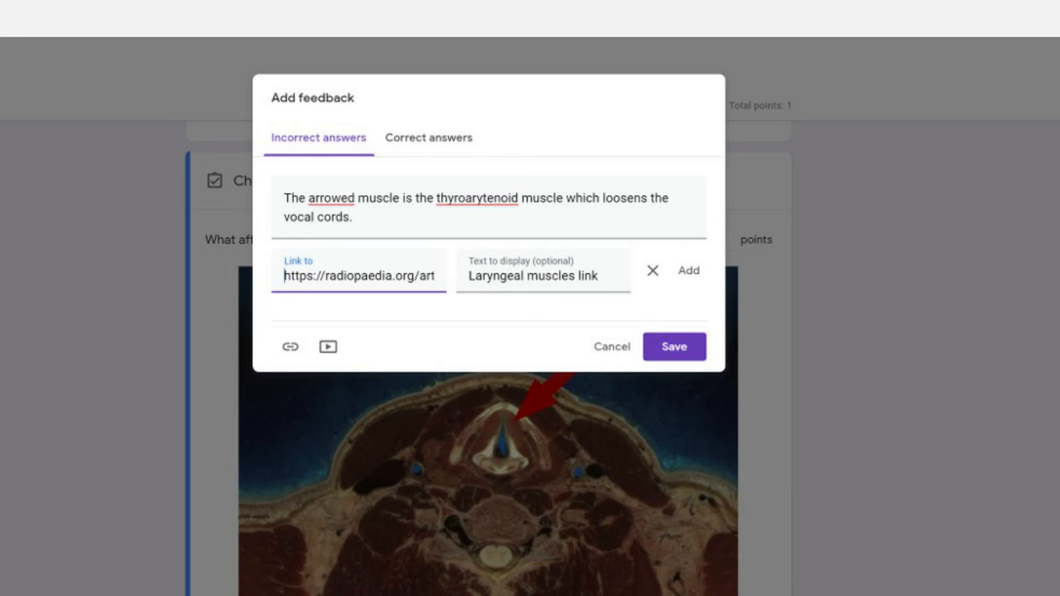
{"action": "left_click", "coordinate": [673, 346]}
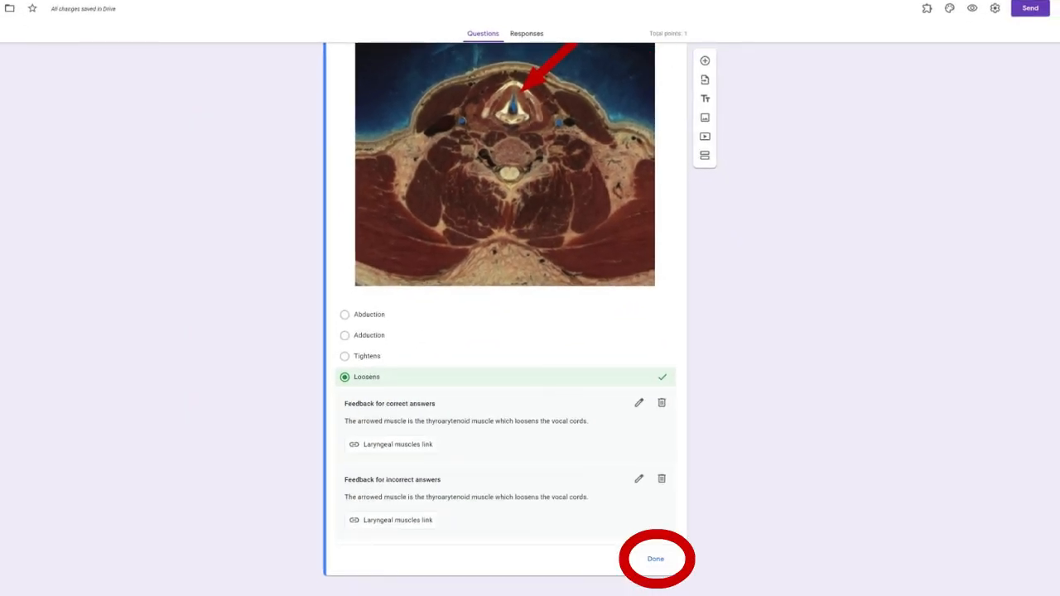
Finish the answer key and switch the Send dialog to sharing via link.
{"action": "left_click", "coordinate": [656, 558]}
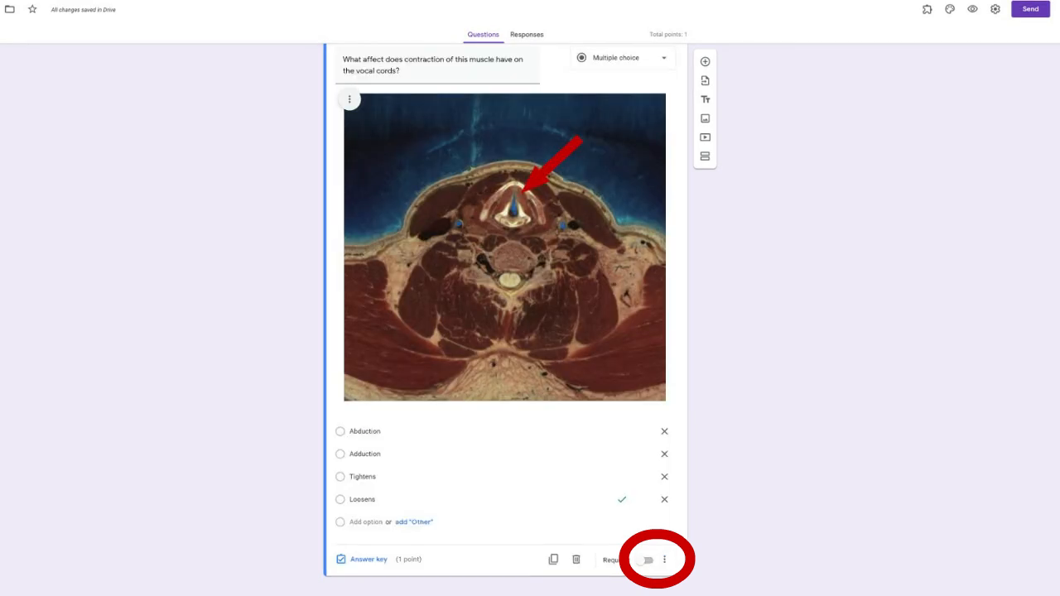
{"action": "left_click", "coordinate": [664, 560]}
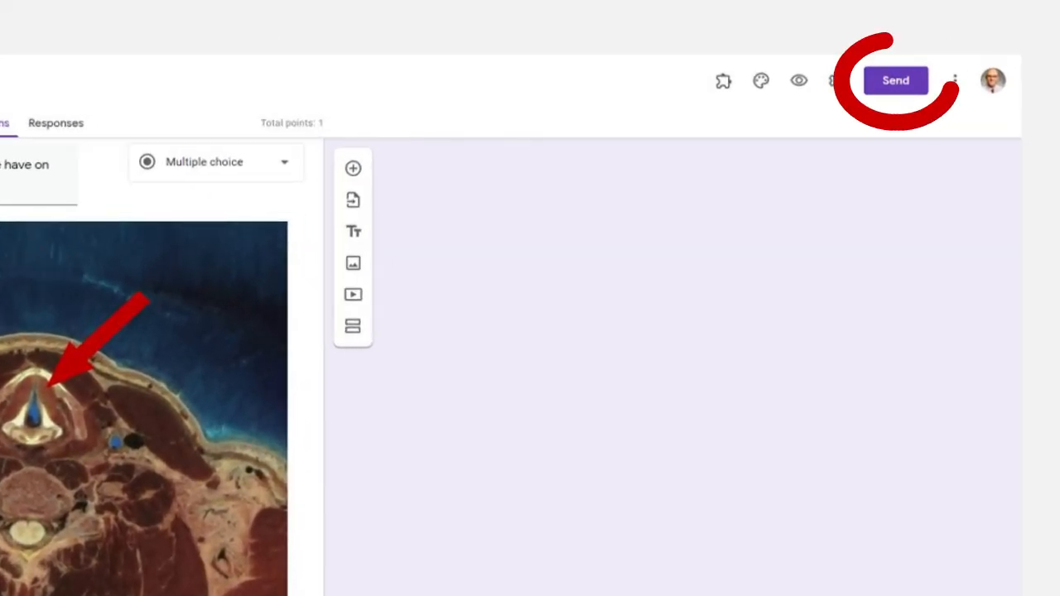
{"action": "left_click", "coordinate": [894, 80]}
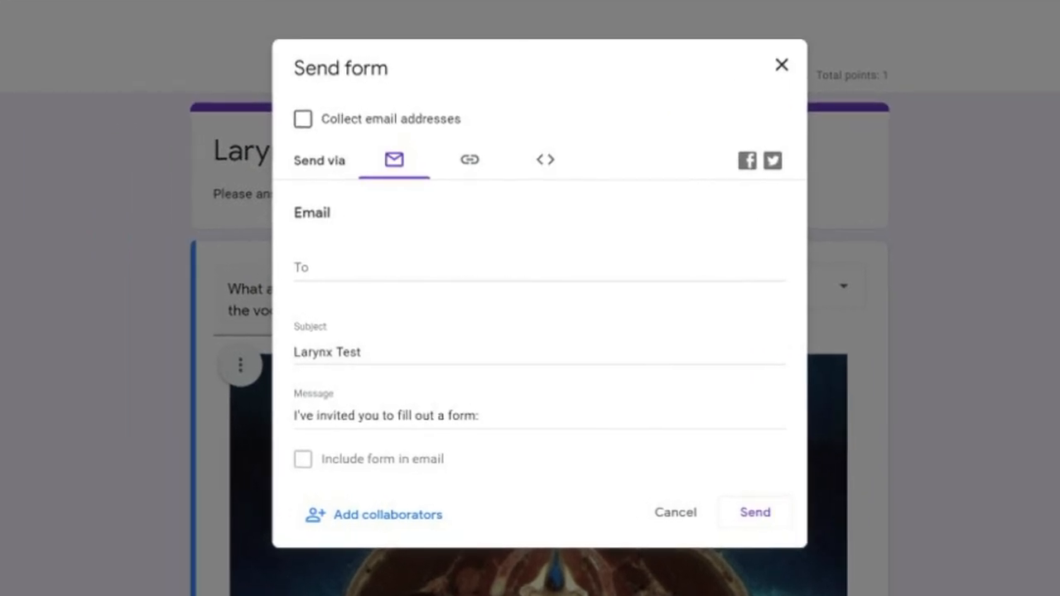
{"action": "left_click", "coordinate": [469, 159]}
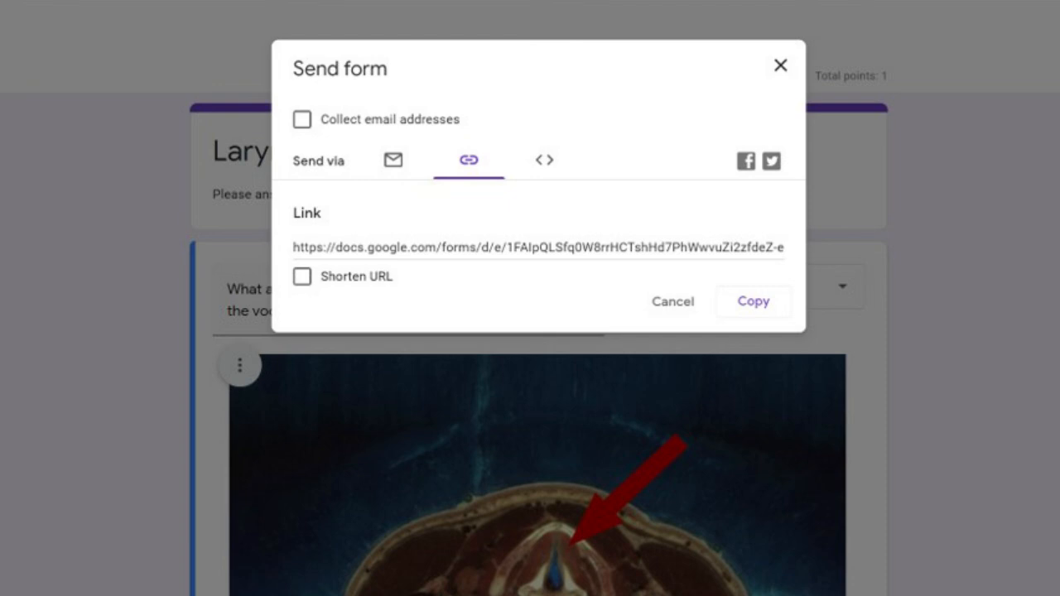
Have the form collect respondents' email addresses and close the Send dialog.
{"action": "left_click", "coordinate": [302, 118]}
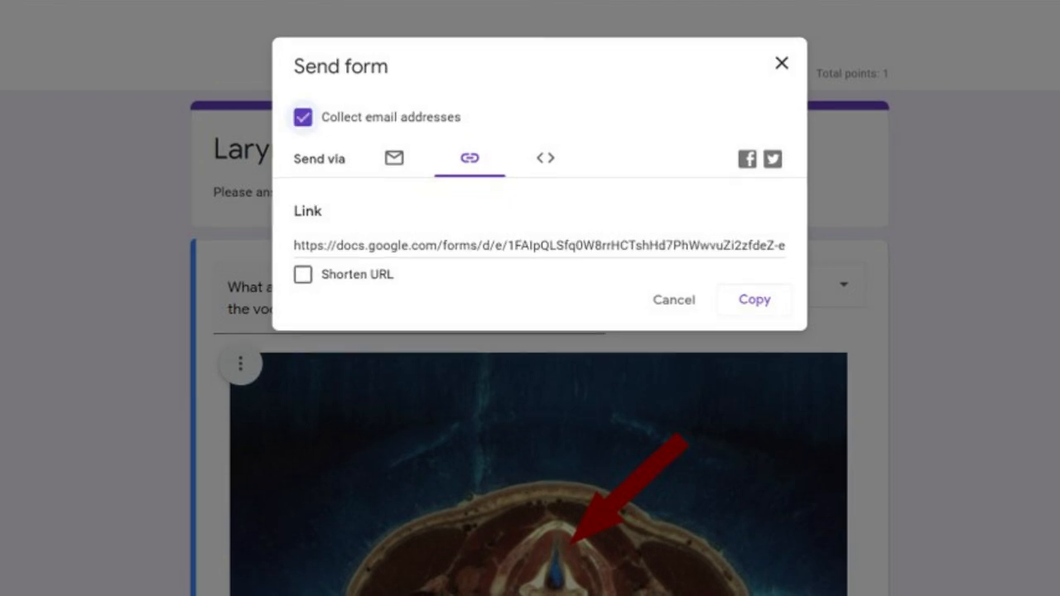
{"action": "left_click", "coordinate": [780, 63]}
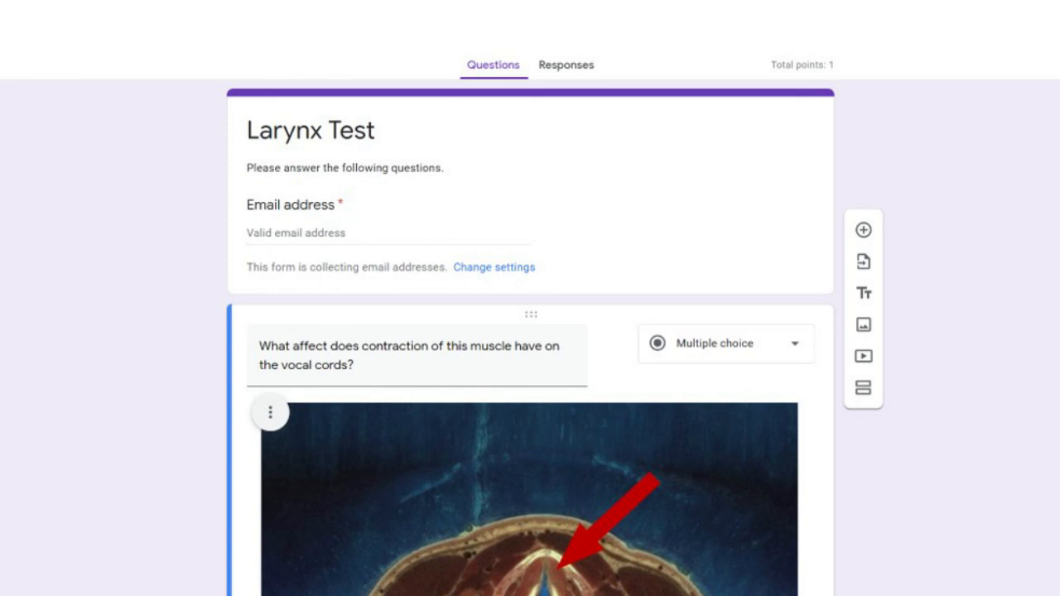
View the Responses summary of 59 responses with points distribution and frequently missed questions.
{"action": "left_click", "coordinate": [567, 64]}
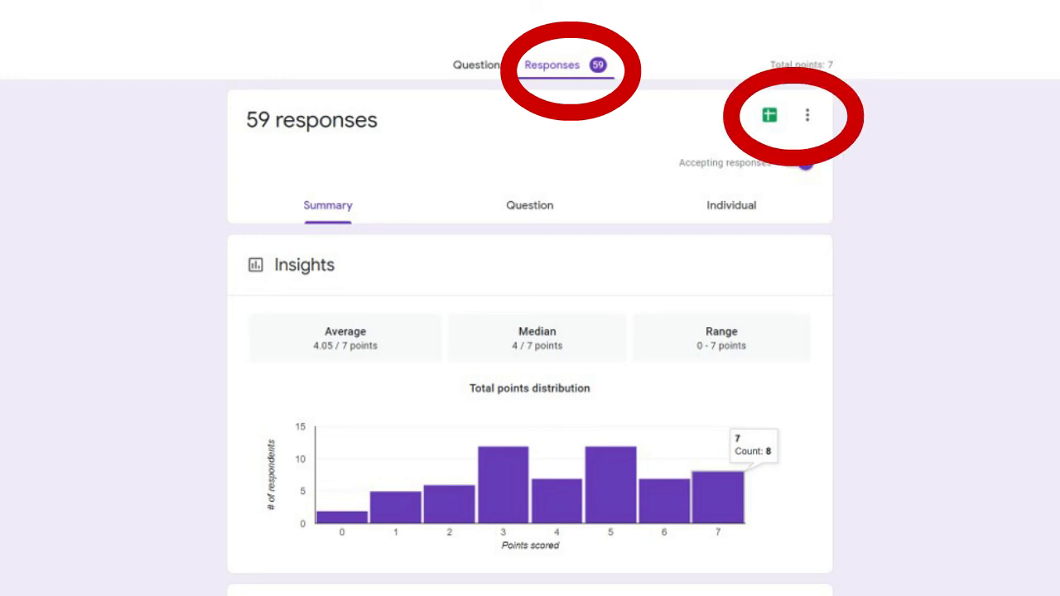
{"action": "scroll", "scroll_direction": "down", "scroll_amount": 3}
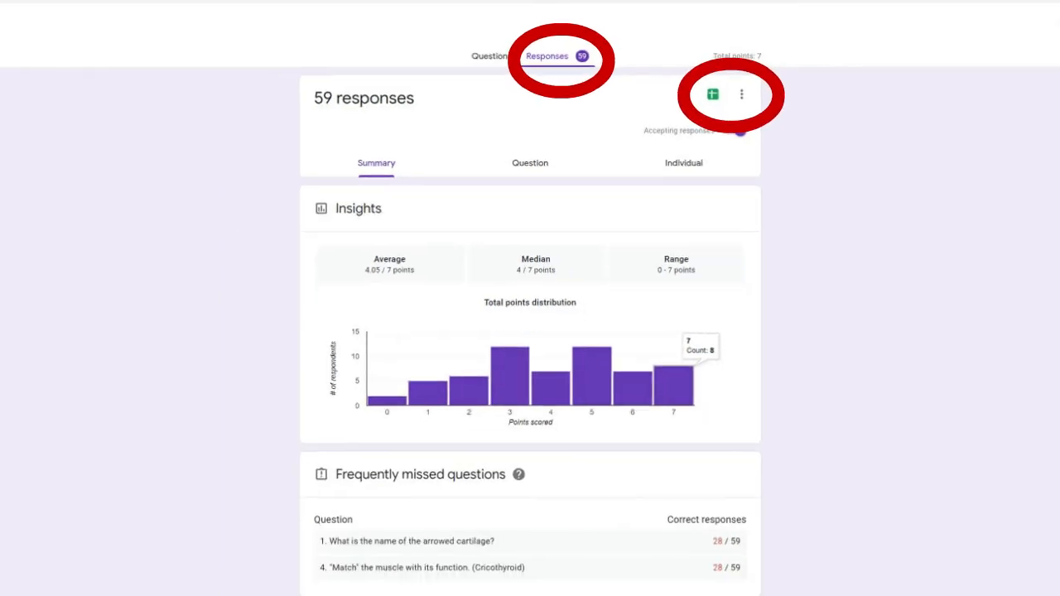